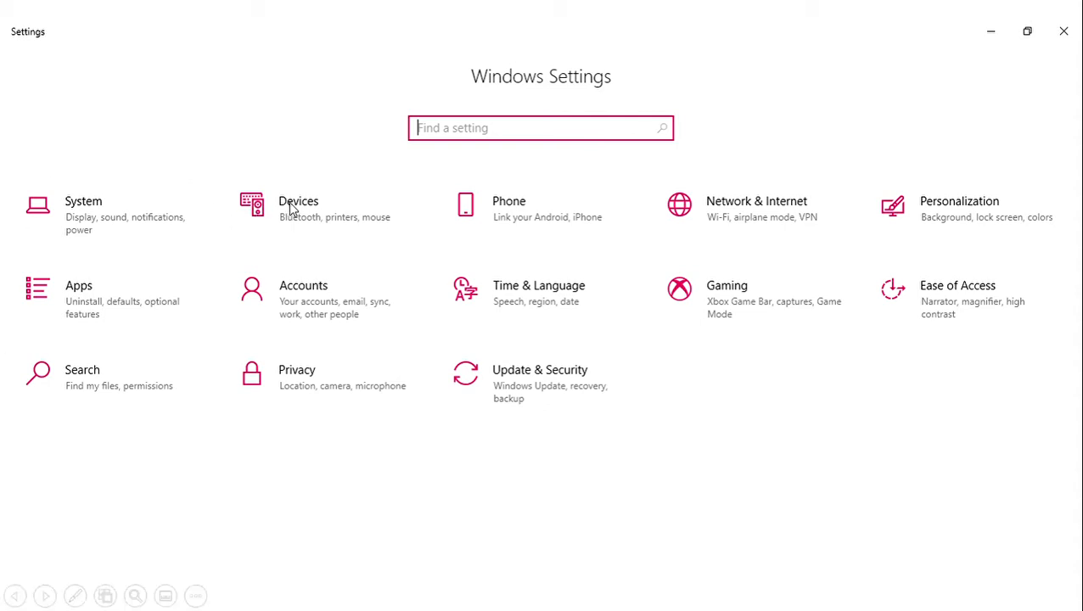
- Go to Devices, select the SHARP MX-M4070 PCL6 printer and manage it
left_click(299, 208)
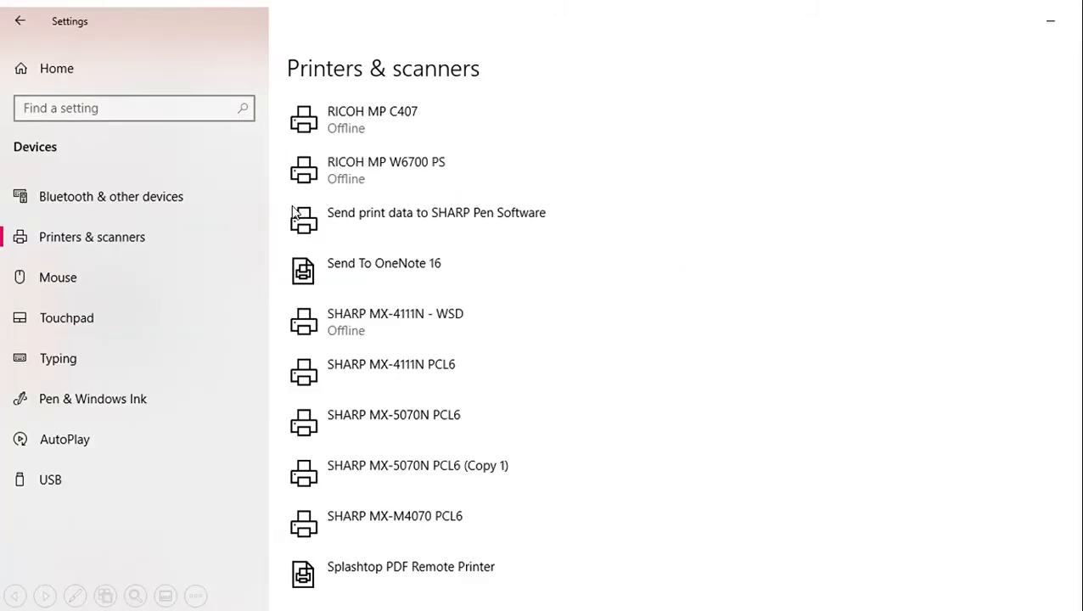
mouse_move(96, 246)
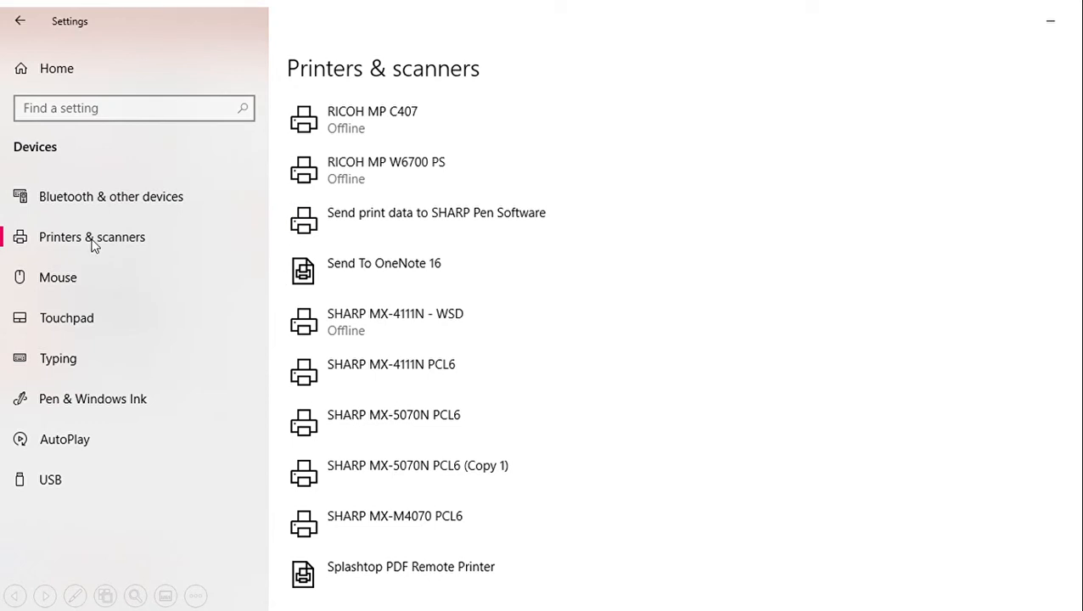
left_click(382, 515)
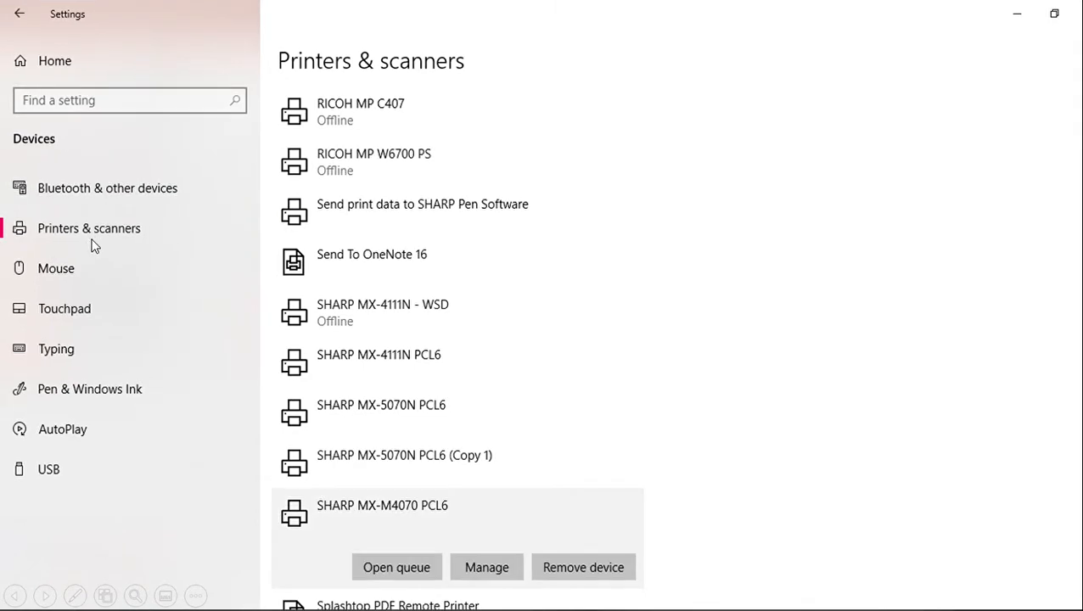
mouse_move(487, 567)
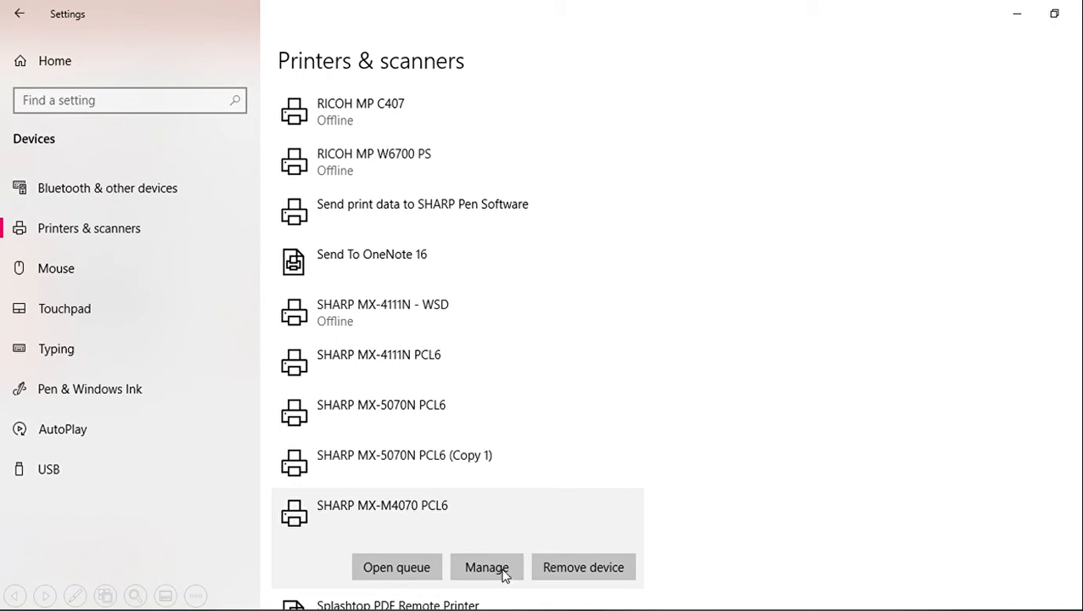
left_click(486, 568)
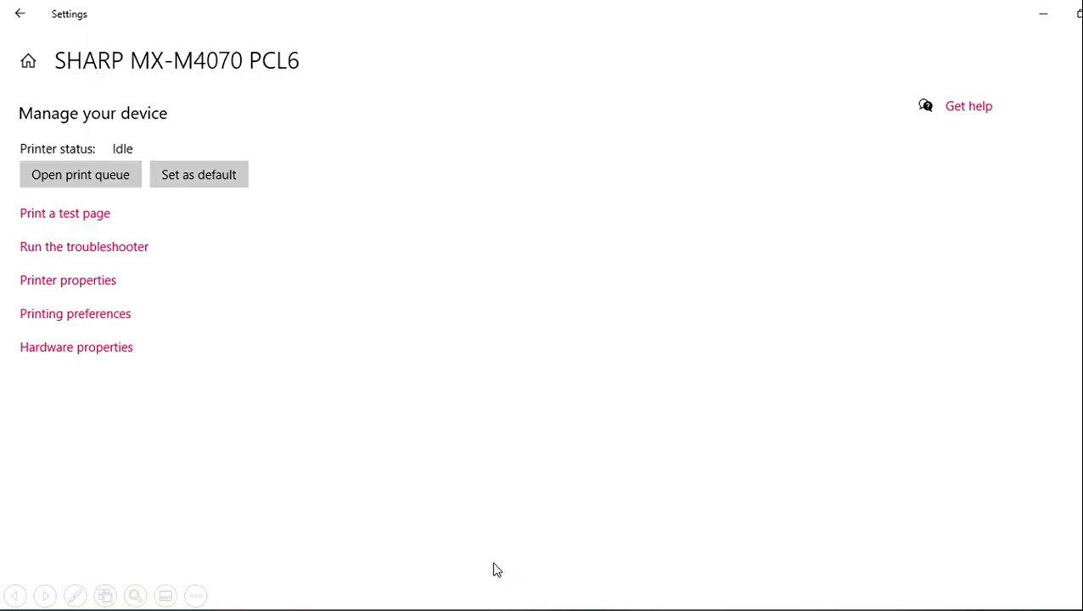
mouse_move(464, 572)
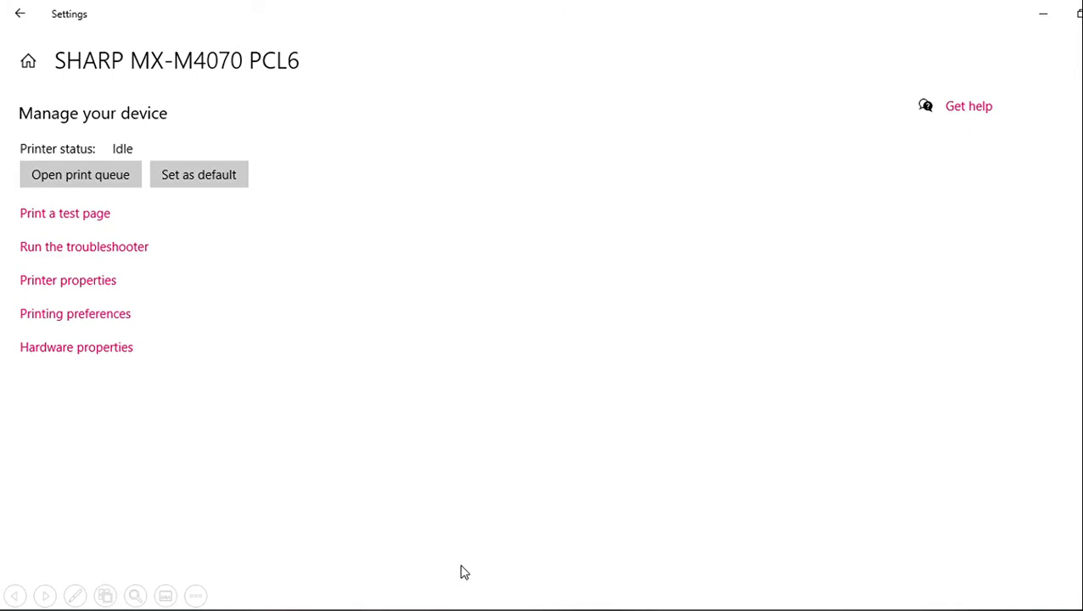
- Open Printing preferences and show the Job Handling settings
left_click(74, 313)
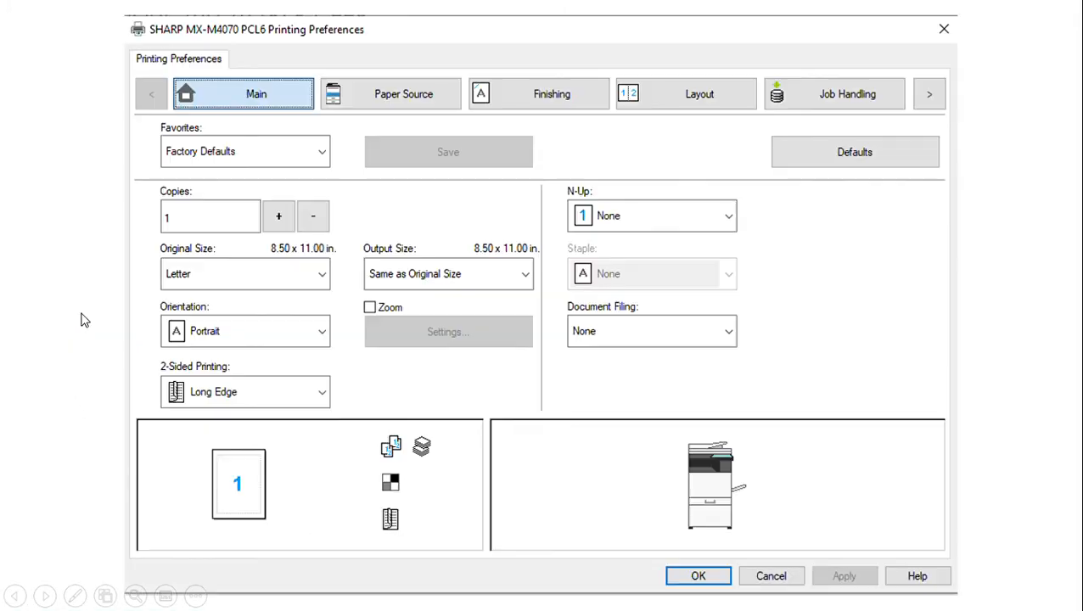
mouse_move(747, 210)
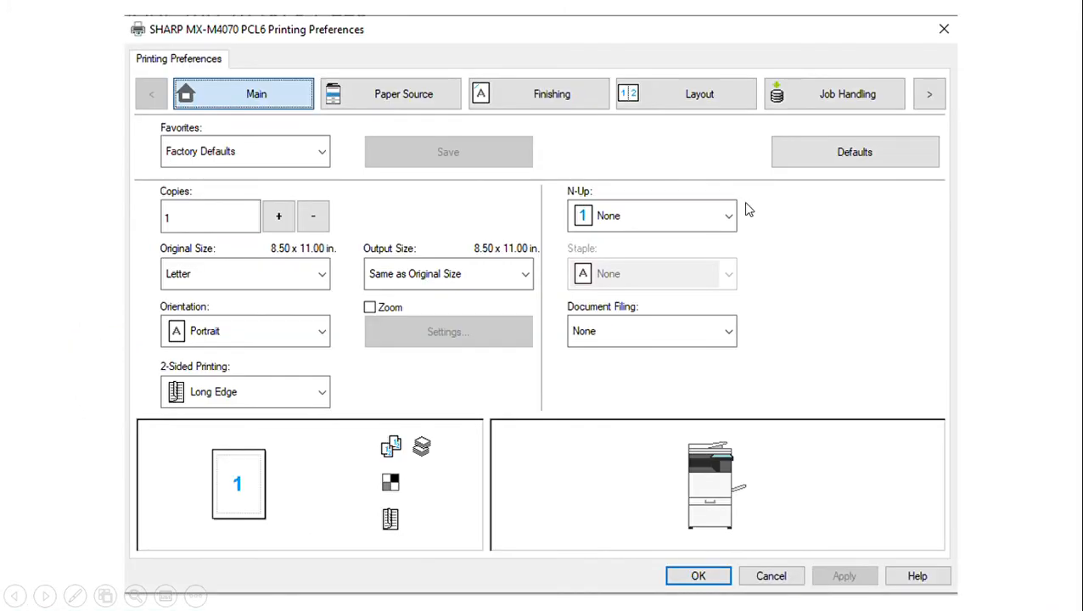
mouse_move(814, 105)
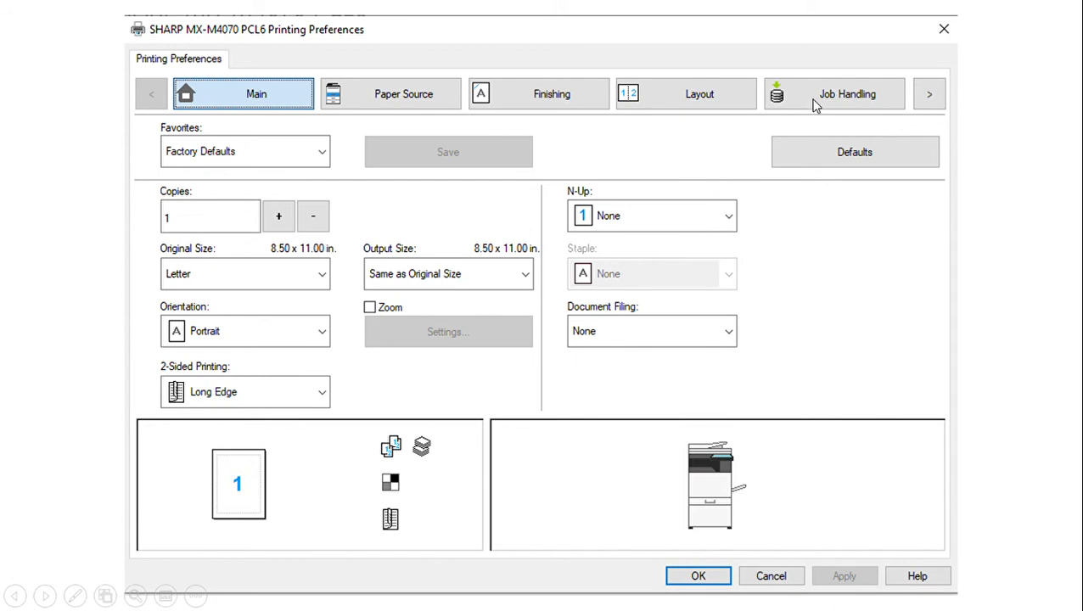
left_click(833, 94)
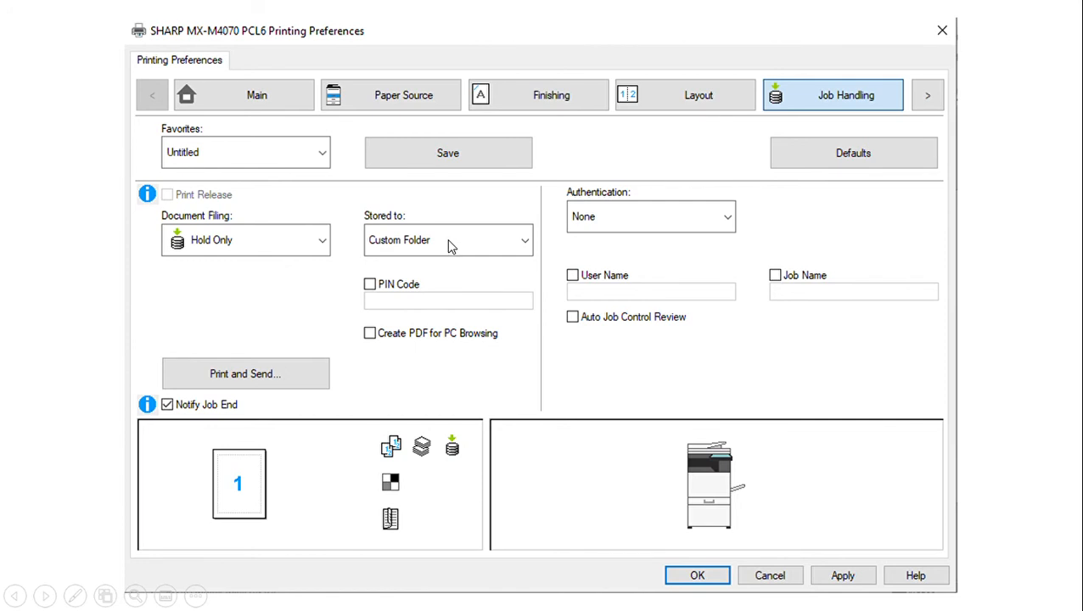
- Add a custom folder named 'Test' in the Stored To dialog
left_click(448, 240)
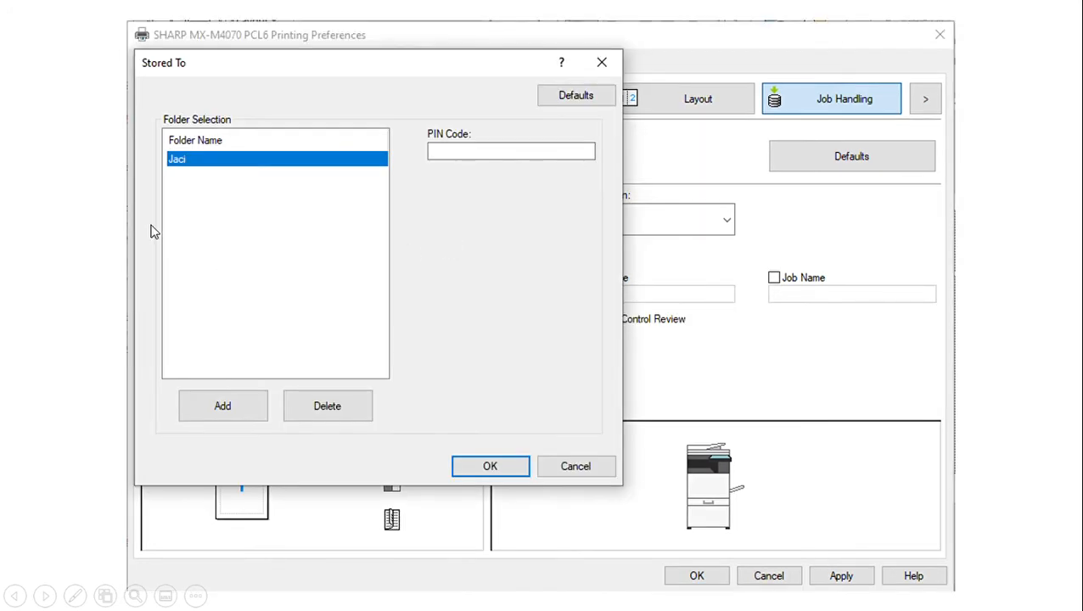
mouse_move(223, 412)
type("Test")
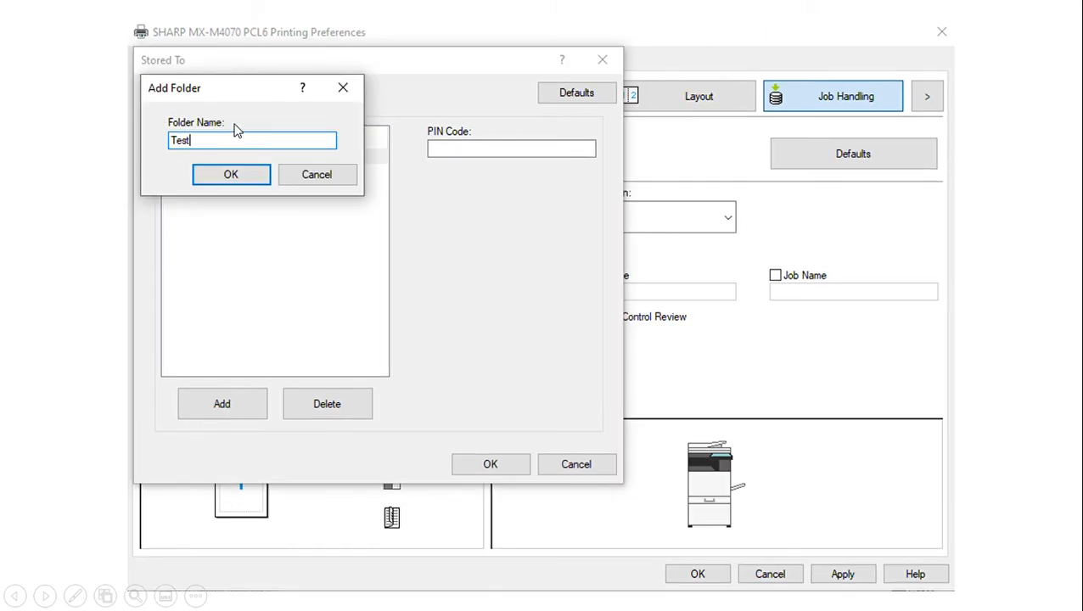
mouse_move(208, 150)
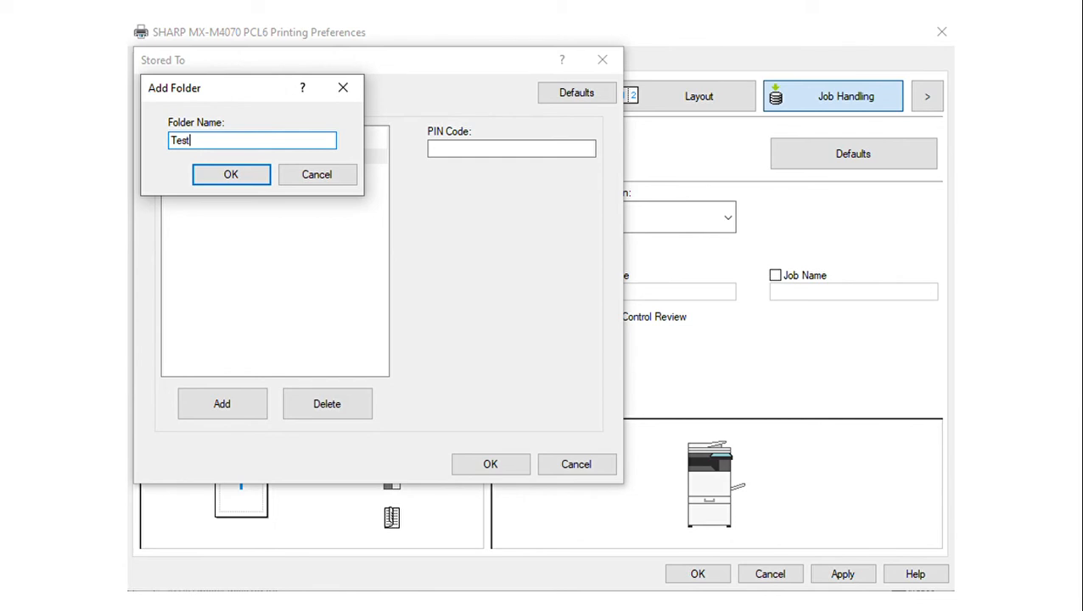
left_click(231, 174)
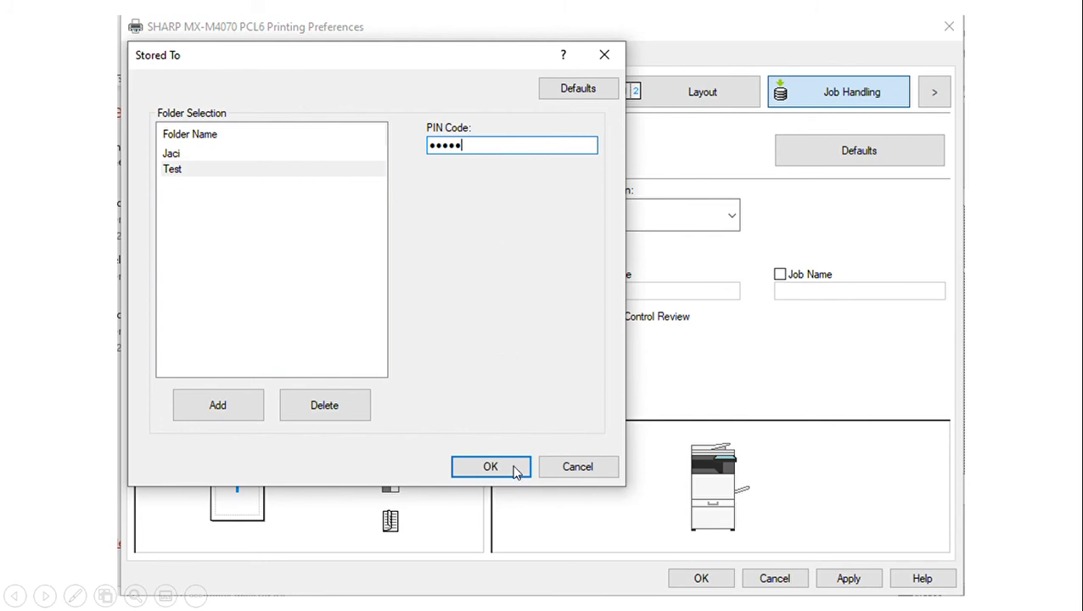
- Confirm the Test folder and its PIN
left_click(490, 467)
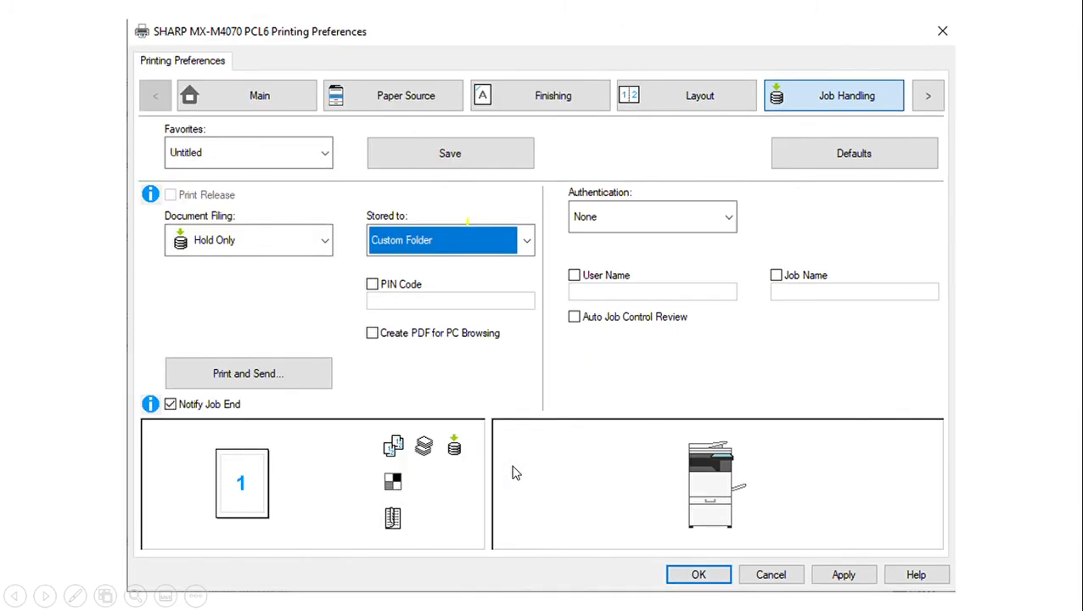
mouse_move(692, 465)
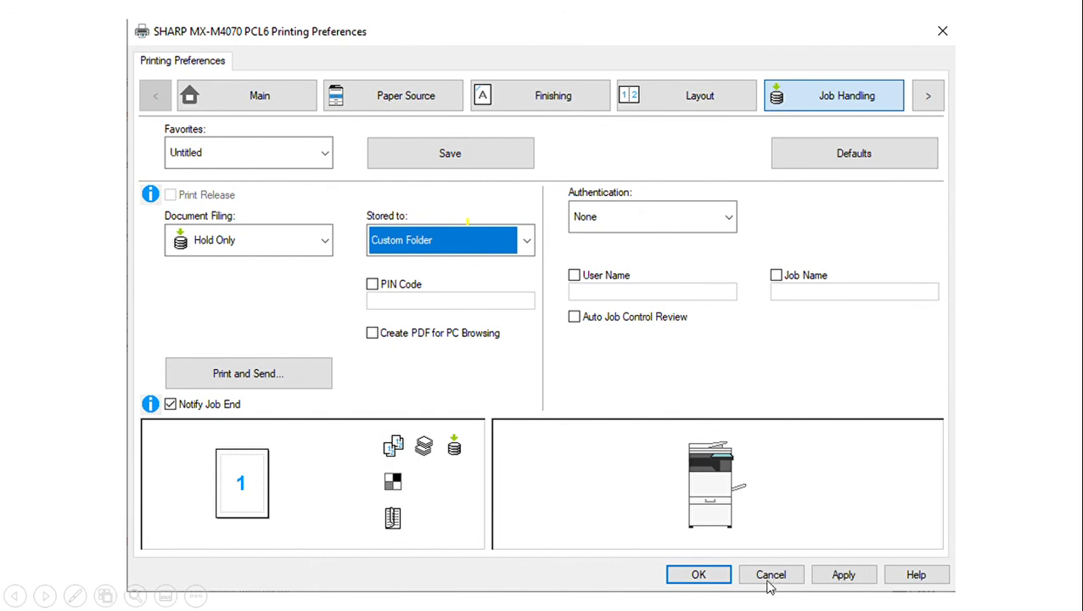
mouse_move(713, 586)
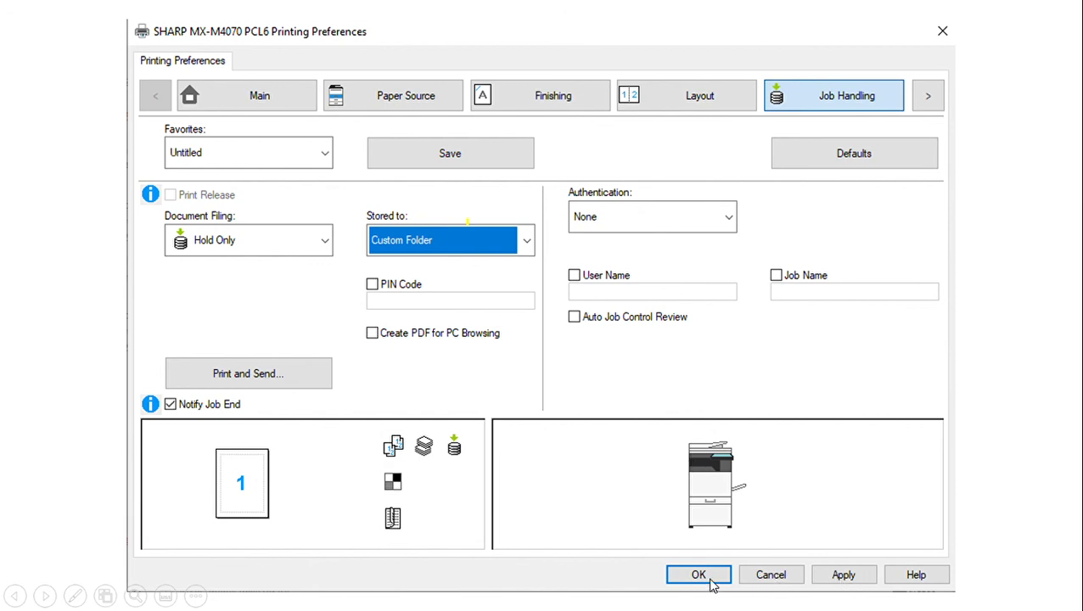